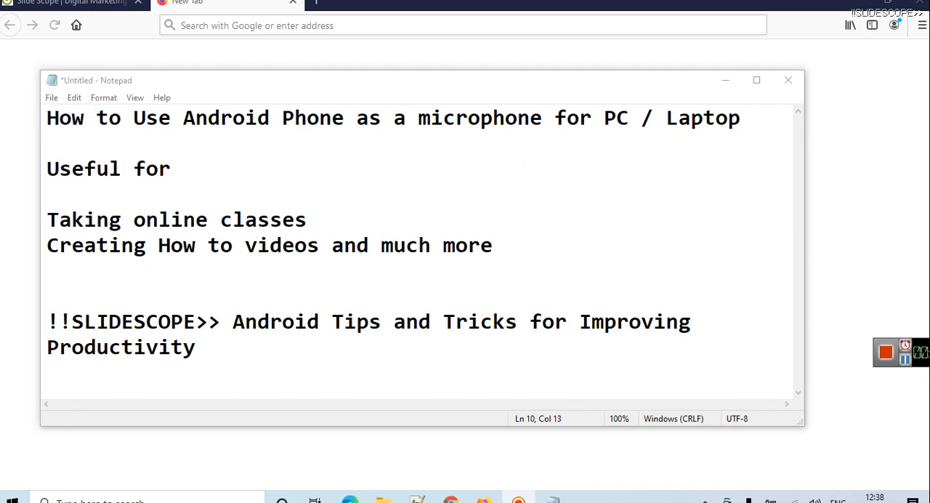
Start a new Notepad line 'U wi' below 'Creating How to videos and much more'.
{"action": "left_click_drag", "start_coordinate": [47, 118], "coordinate": [490, 118]}
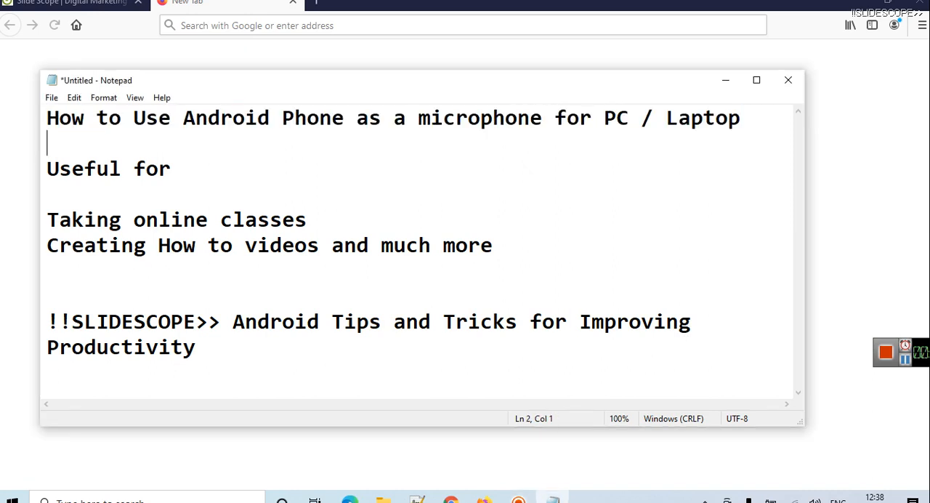
{"action": "left_click_drag", "start_coordinate": [554, 117], "coordinate": [741, 118]}
{"action": "type", "text": "U wi"}
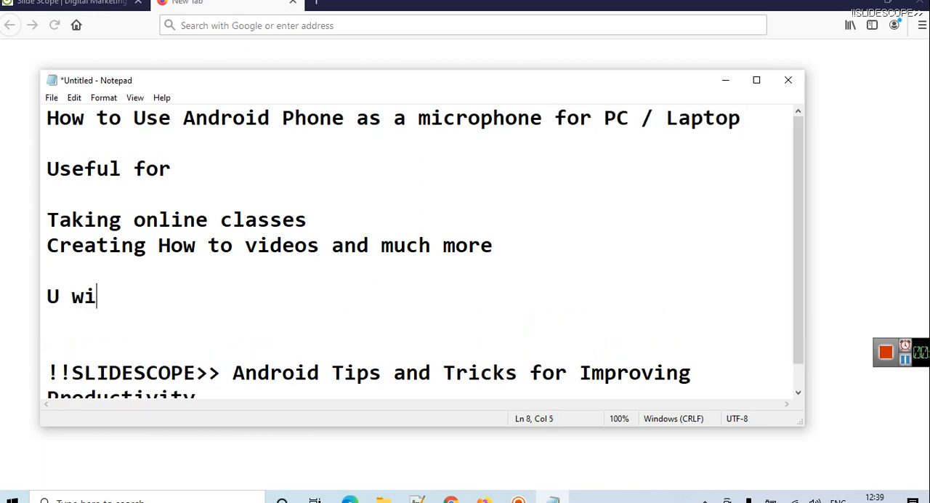
Finish the note: 'U will need 1 application in your computer and Same application in your mobile'.
{"action": "type", "text": "ll need"}
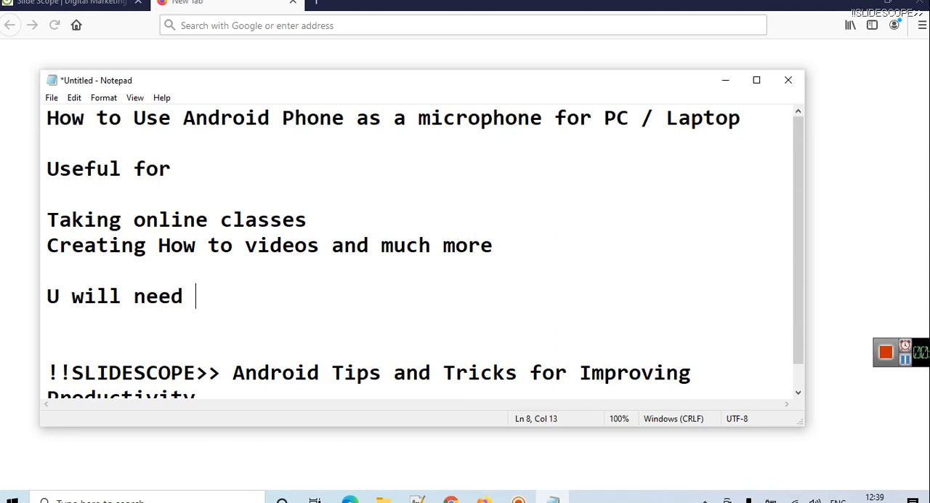
{"action": "type", "text": "1 application"}
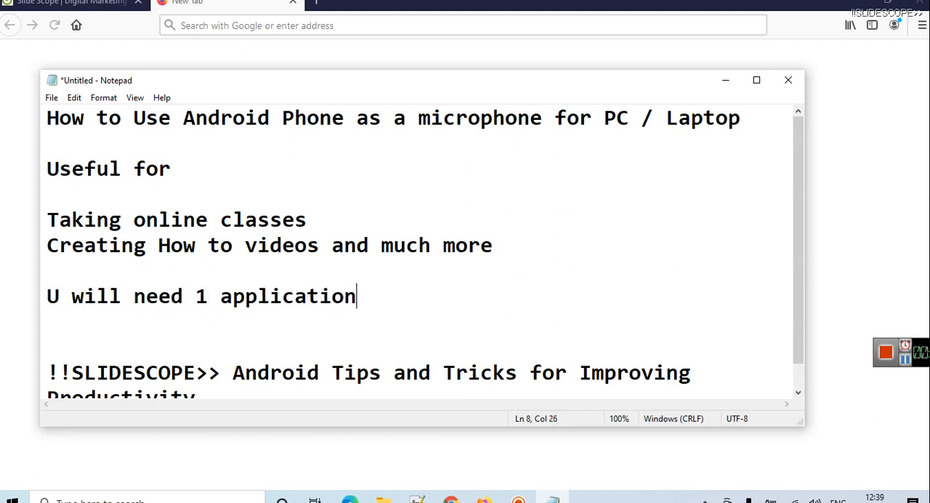
{"action": "type", "text": "in your comp"}
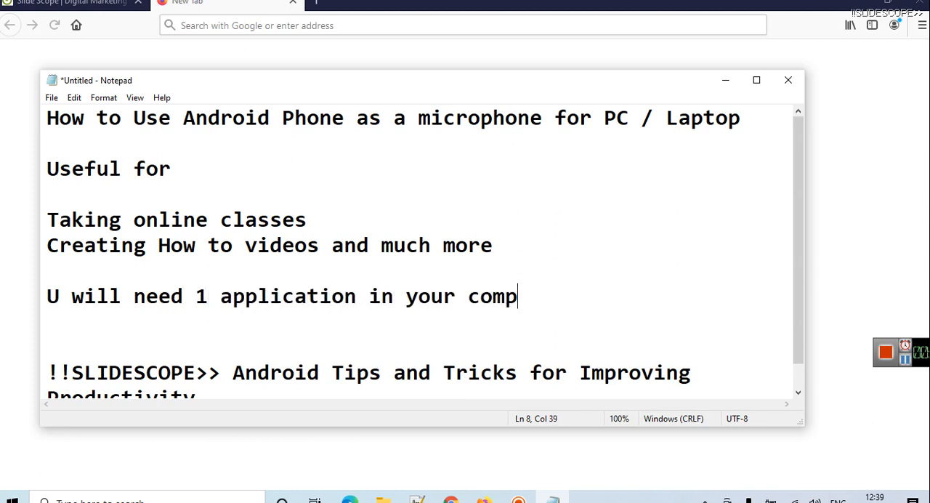
{"action": "type", "text": "uter"}
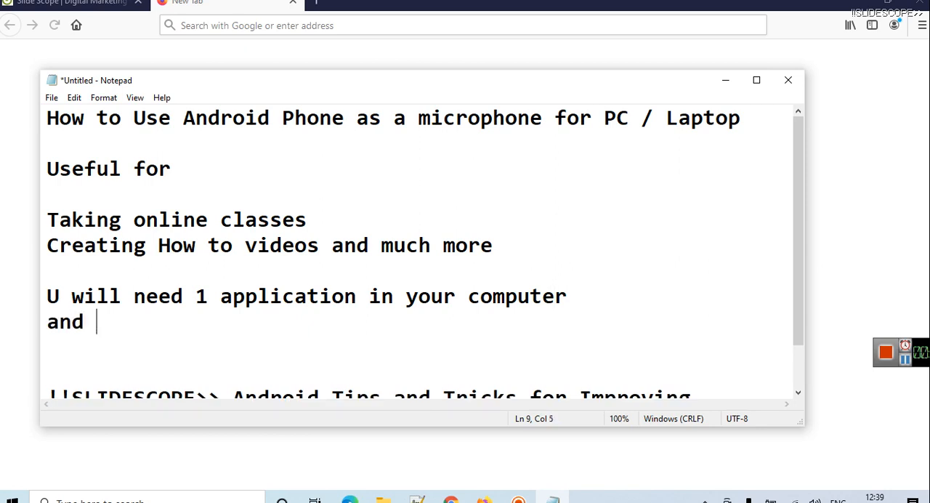
{"action": "type", "text": "Same appki"}
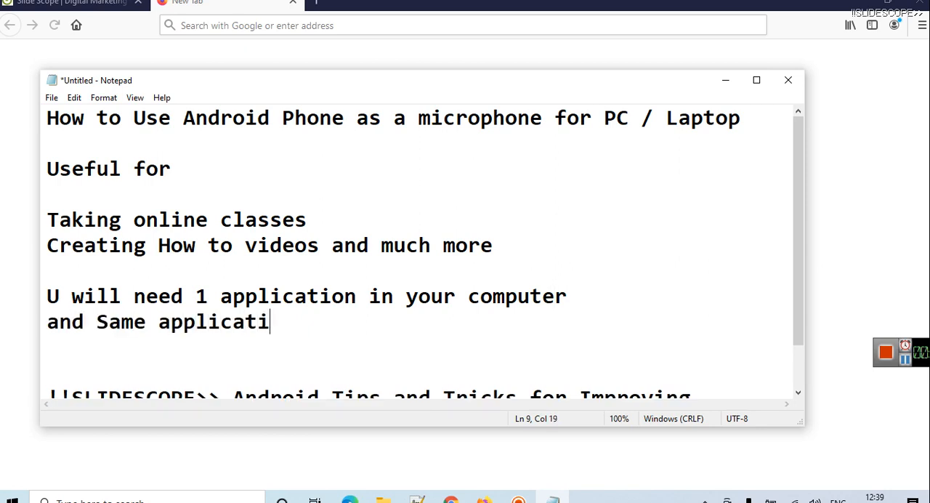
{"action": "type", "text": "on in"}
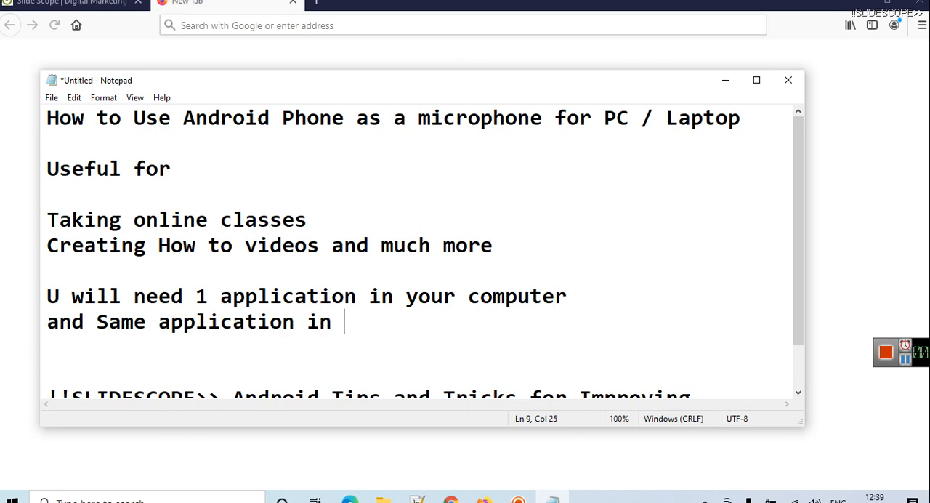
{"action": "type", "text": "your mobi"}
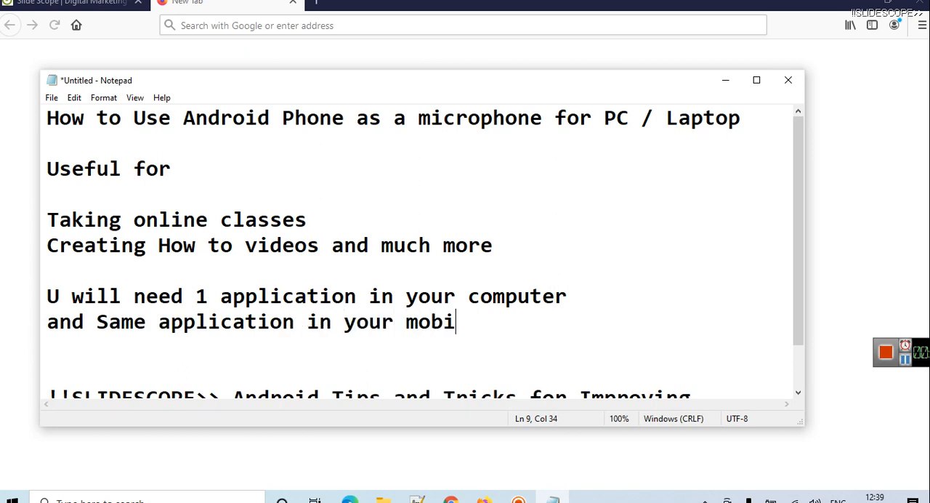
{"action": "type", "text": "le"}
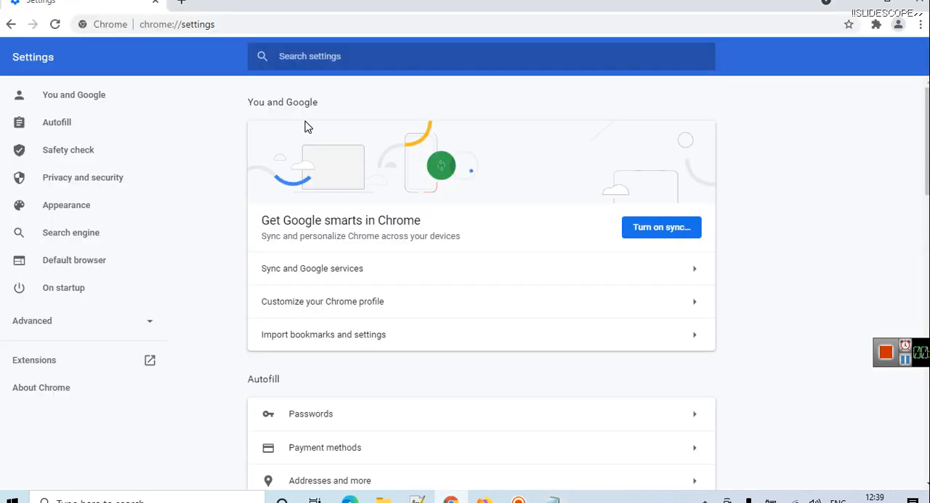
Search Google for 'wo mic' and open the wolicheng.com and Google Play results.
{"action": "left_click", "coordinate": [176, 24]}
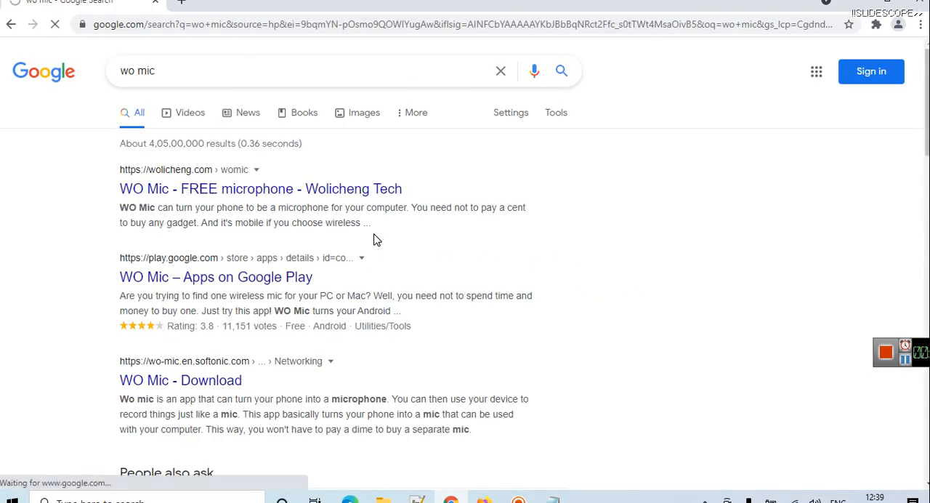
{"action": "left_click", "coordinate": [260, 189]}
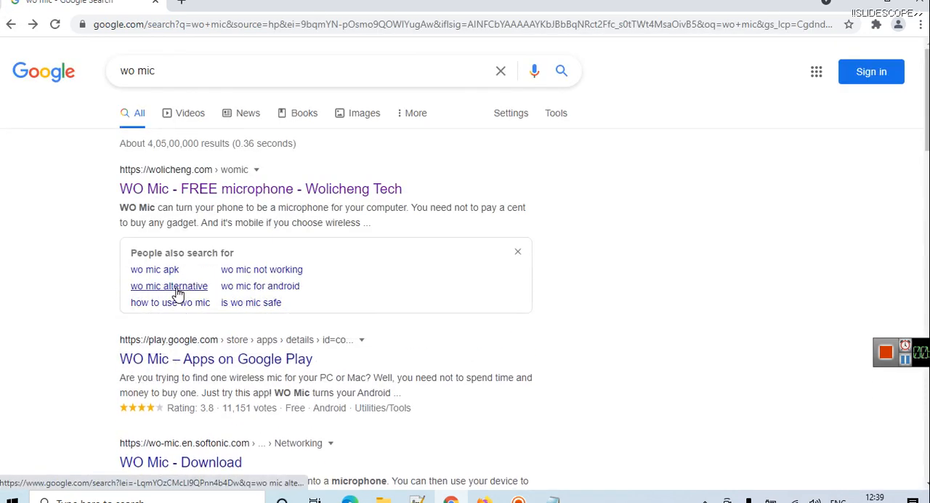
{"action": "left_click", "coordinate": [260, 188]}
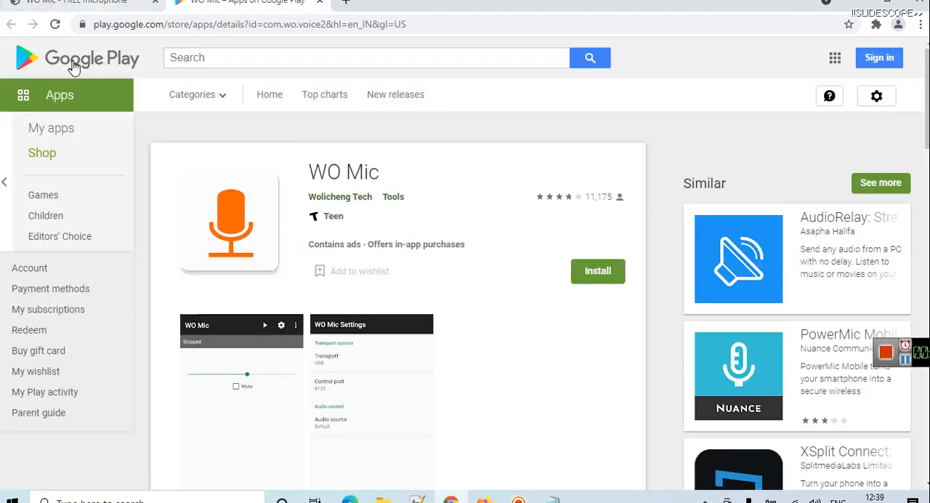
{"action": "mouse_move", "coordinate": [72, 65]}
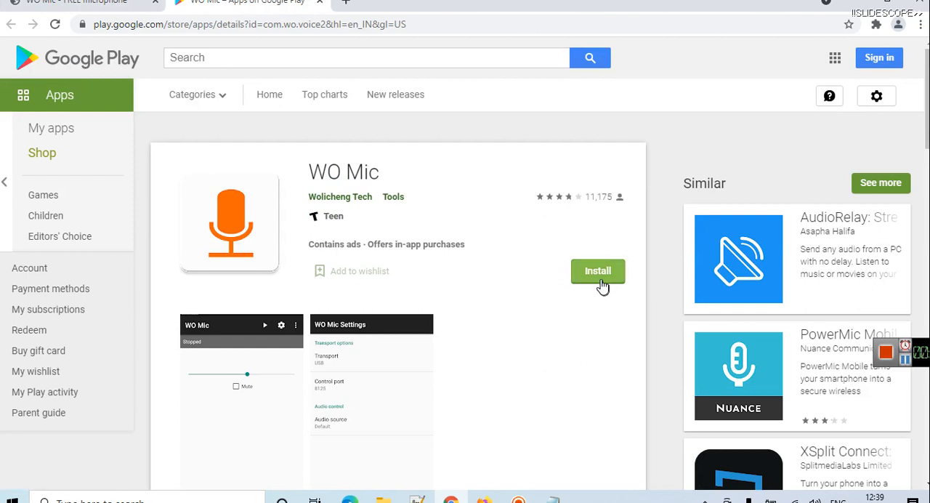
{"action": "mouse_move", "coordinate": [614, 282]}
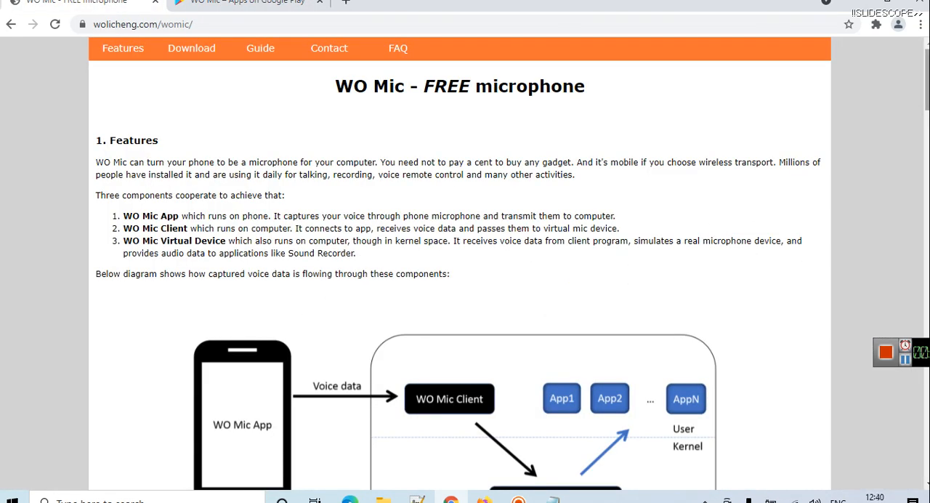
Scroll to the 'Download and install' section and zoom the page in for reading.
{"action": "scroll", "scroll_direction": "down", "scroll_amount": 3}
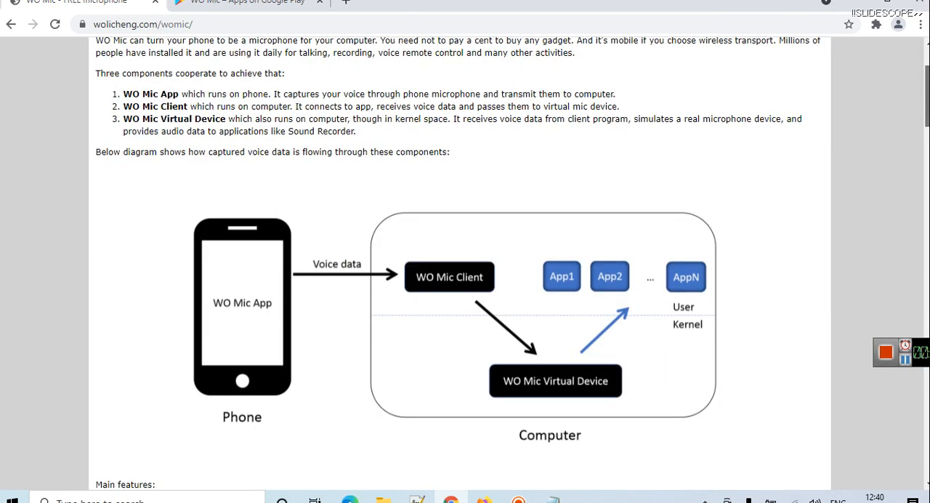
{"action": "scroll", "scroll_direction": "down", "scroll_amount": 3}
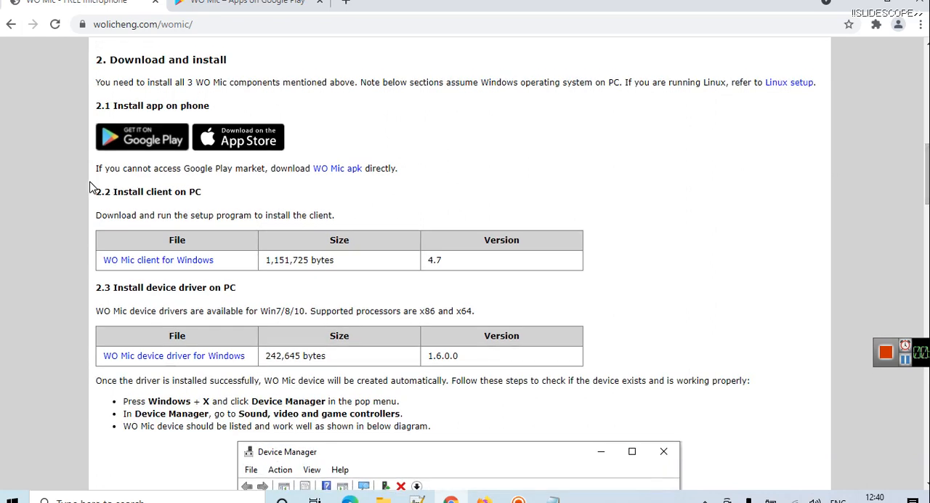
{"action": "mouse_move", "coordinate": [680, 287]}
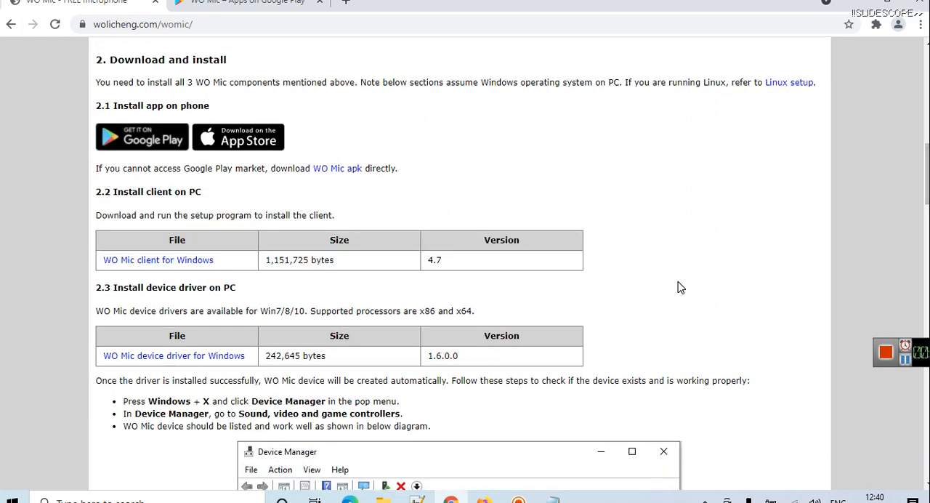
{"action": "key", "text": "ctrl+plus"}
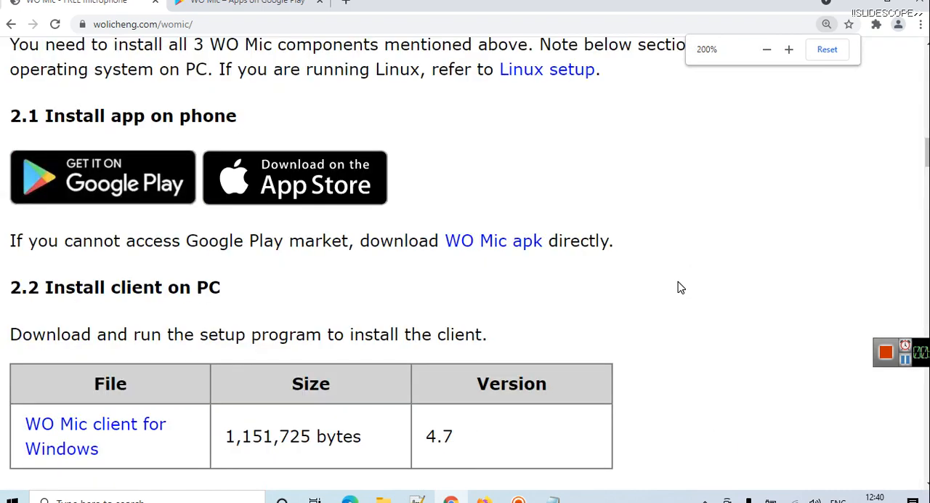
{"action": "scroll", "scroll_direction": "down", "scroll_amount": 3}
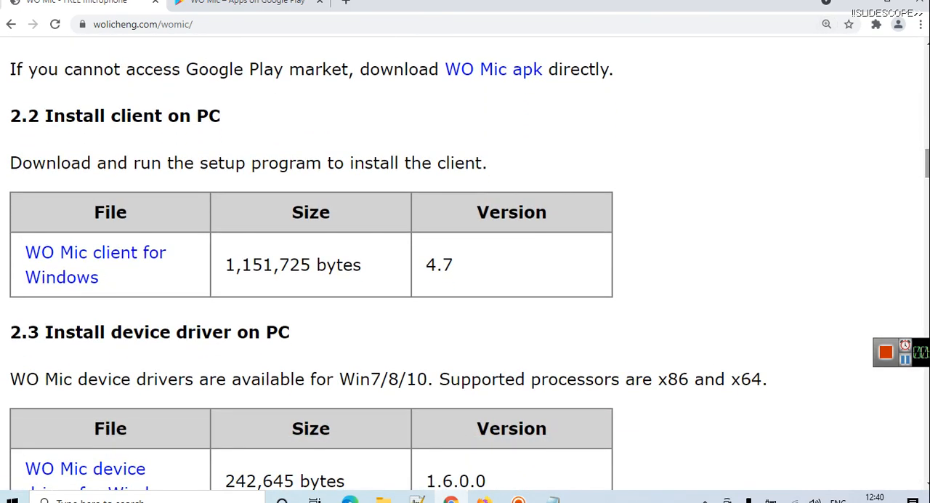
{"action": "mouse_move", "coordinate": [365, 313]}
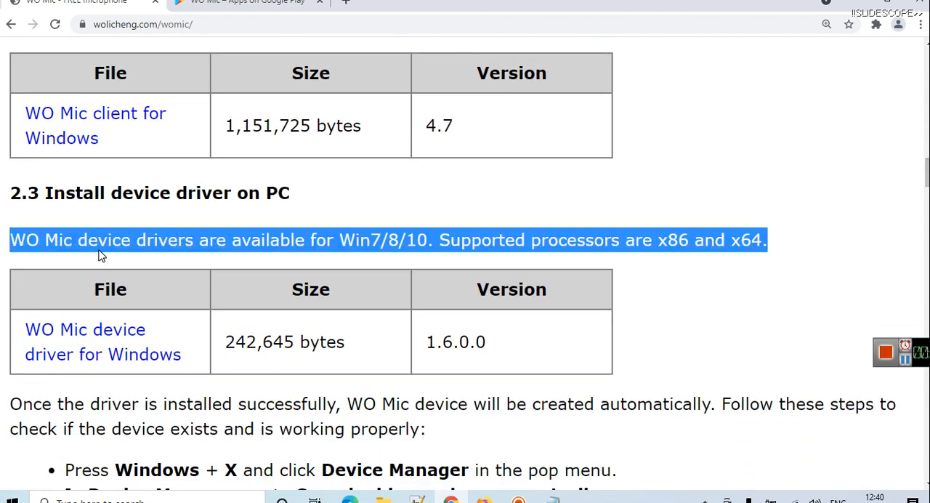
{"action": "mouse_move", "coordinate": [612, 261]}
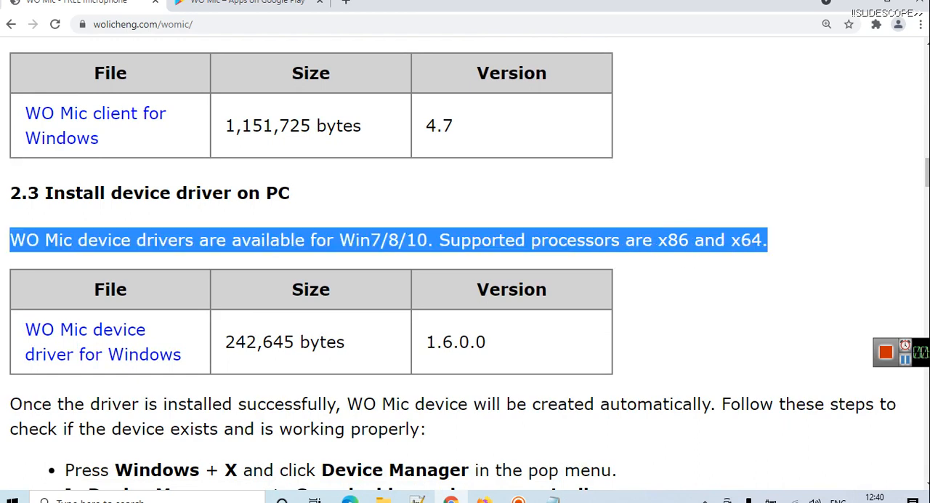
{"action": "mouse_move", "coordinate": [95, 342]}
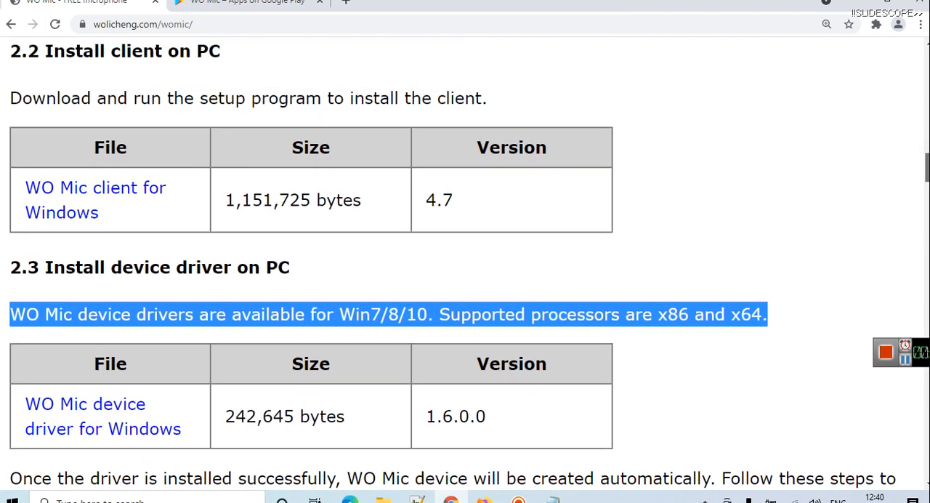
{"action": "mouse_move", "coordinate": [95, 200]}
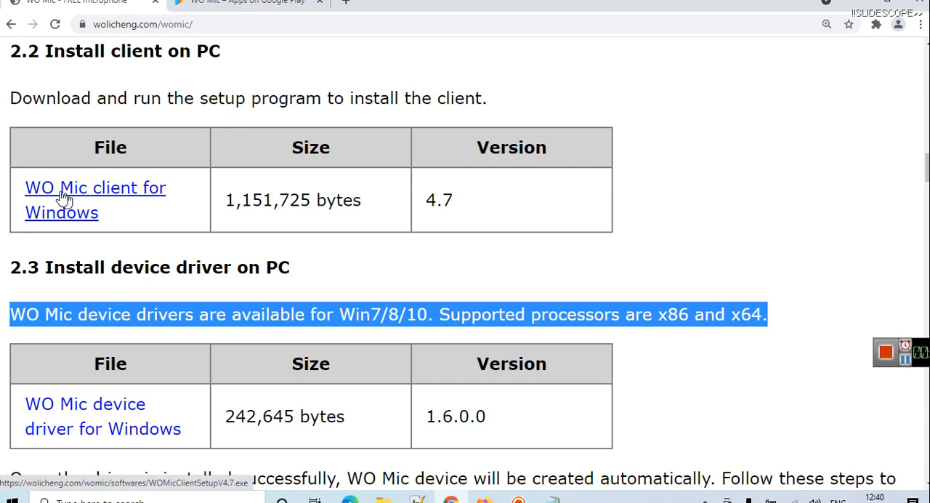
{"action": "mouse_move", "coordinate": [585, 253]}
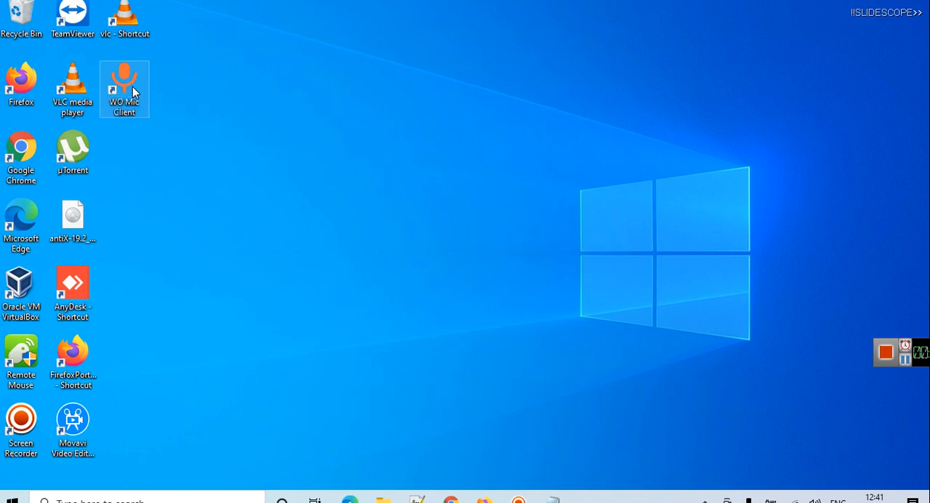
Launch WO Mic Client as administrator and view its Advanced network port options.
{"action": "right_click", "coordinate": [124, 87]}
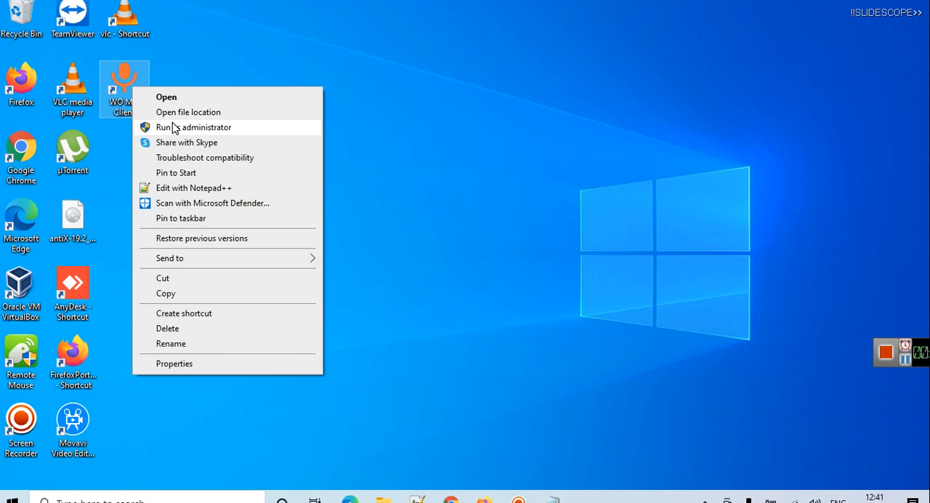
{"action": "left_click", "coordinate": [194, 127]}
{"action": "type", "text": "wo"}
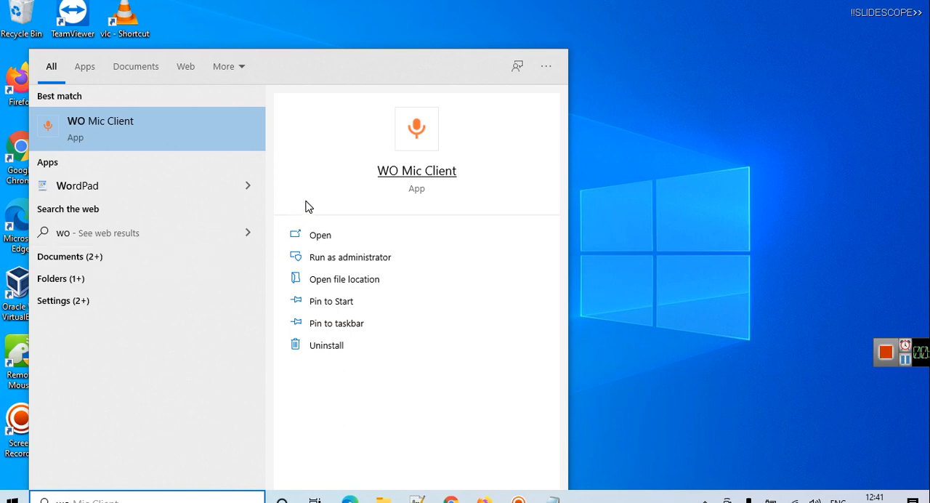
{"action": "mouse_move", "coordinate": [370, 261]}
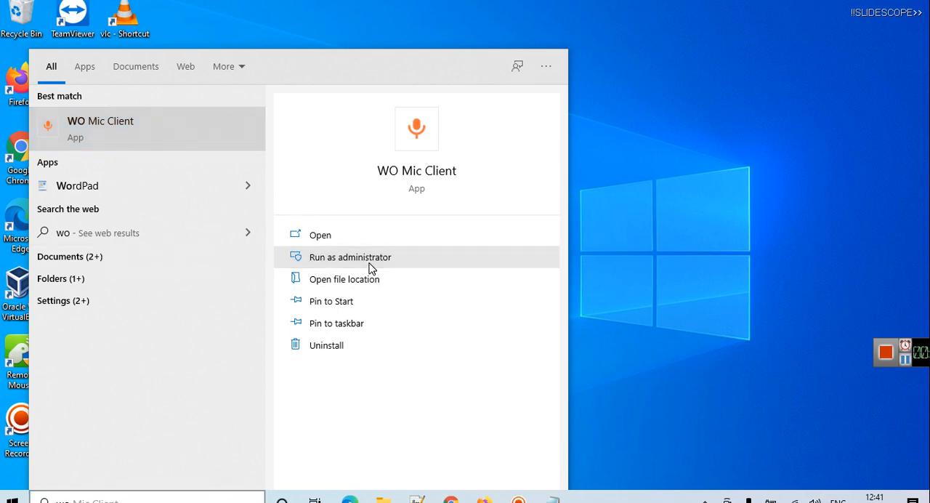
{"action": "left_click", "coordinate": [350, 256]}
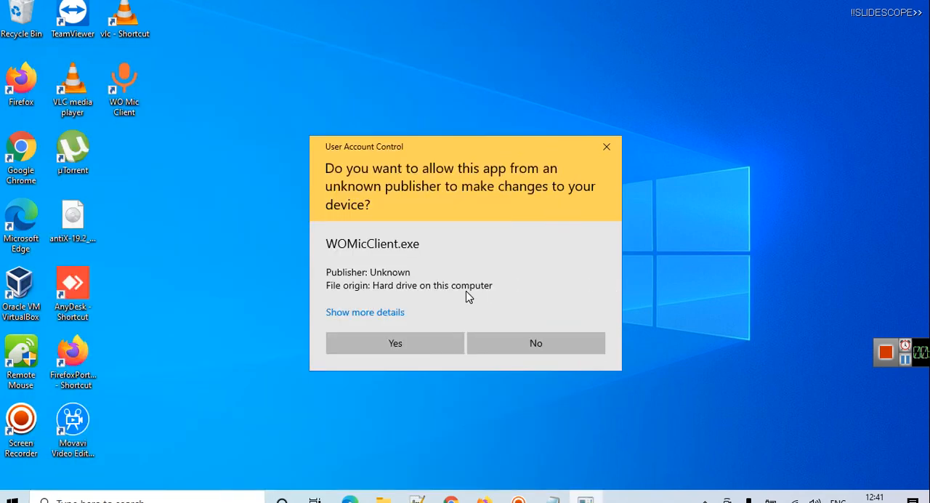
{"action": "left_click", "coordinate": [395, 342]}
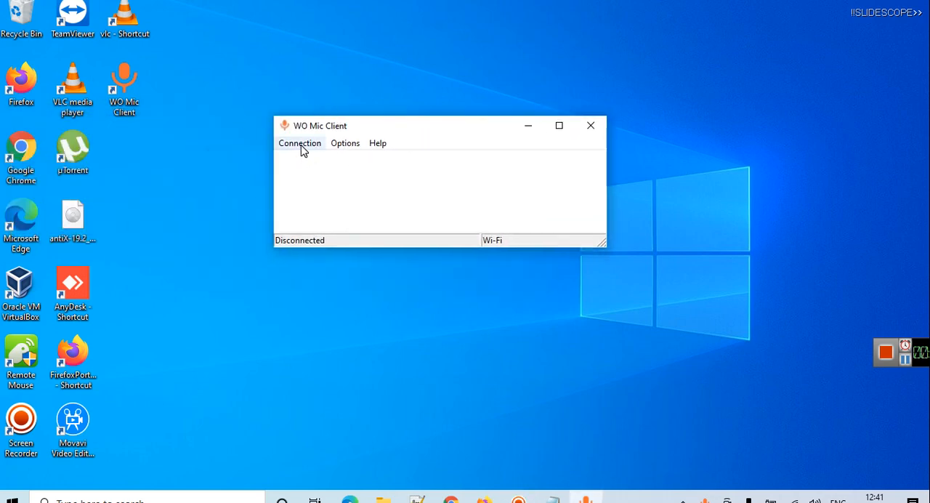
{"action": "mouse_move", "coordinate": [325, 195]}
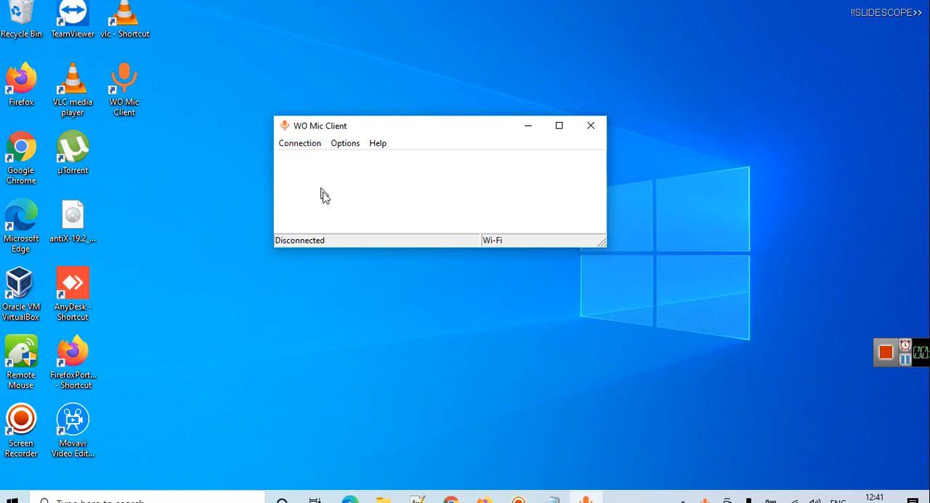
{"action": "mouse_move", "coordinate": [345, 142]}
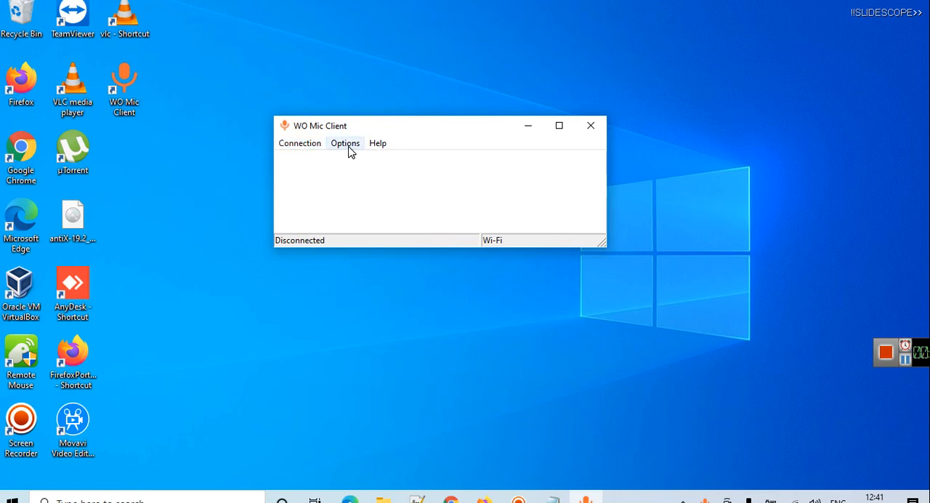
{"action": "left_click", "coordinate": [345, 142]}
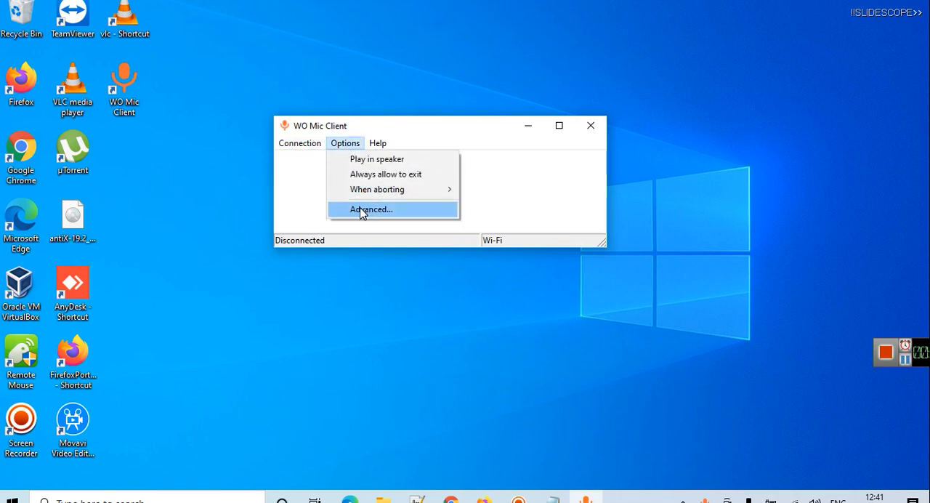
{"action": "left_click", "coordinate": [371, 209]}
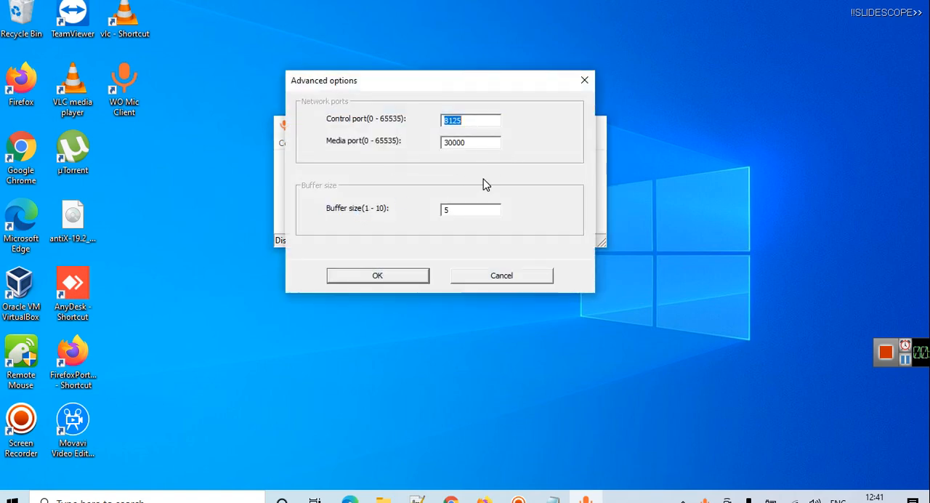
{"action": "mouse_move", "coordinate": [589, 100]}
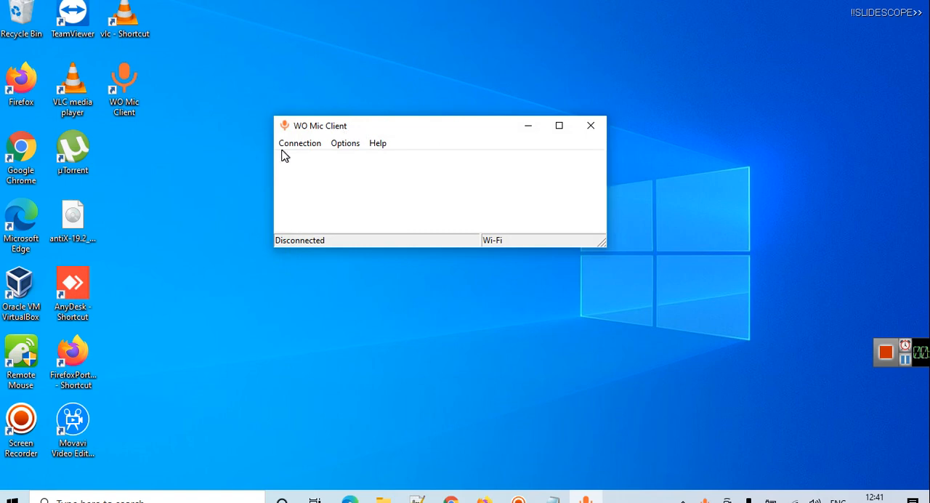
{"action": "mouse_move", "coordinate": [574, 403]}
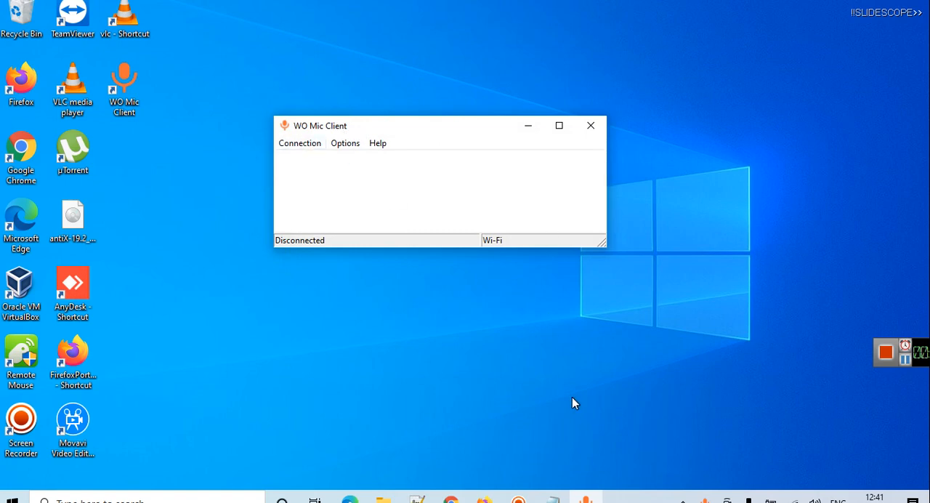
{"action": "mouse_move", "coordinate": [472, 478]}
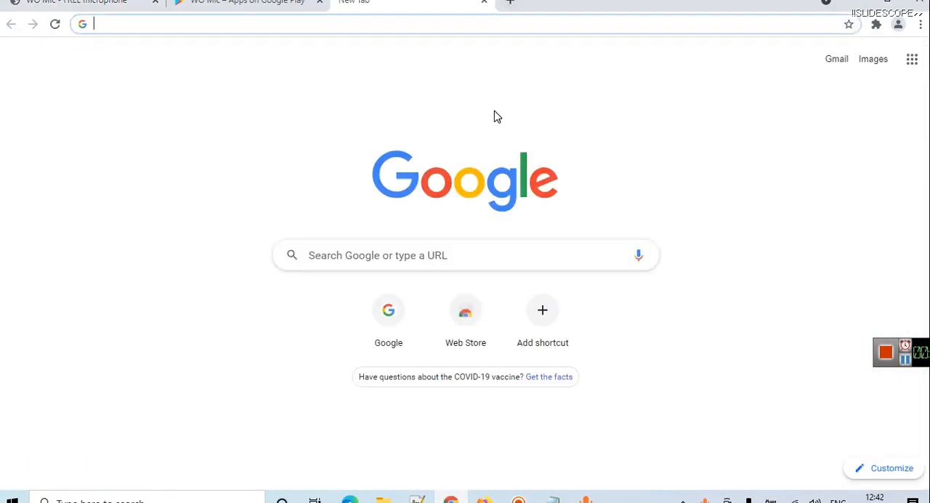
{"action": "mouse_move", "coordinate": [744, 283]}
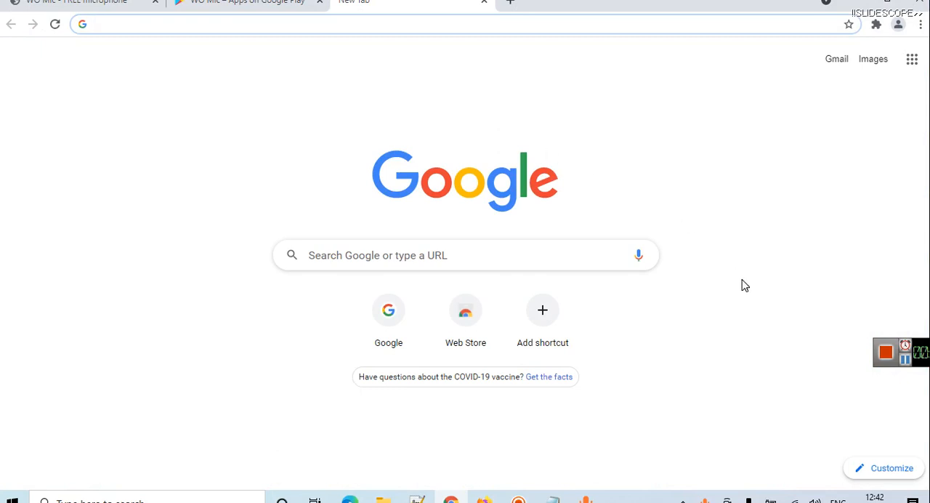
{"action": "mouse_move", "coordinate": [905, 367]}
{"action": "type", "text": "192.168.100.6:8080"}
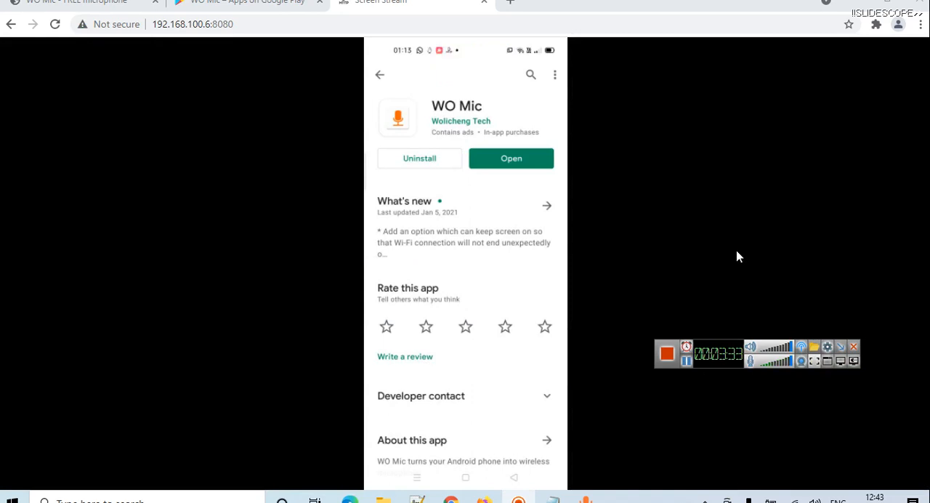
{"action": "mouse_move", "coordinate": [704, 249]}
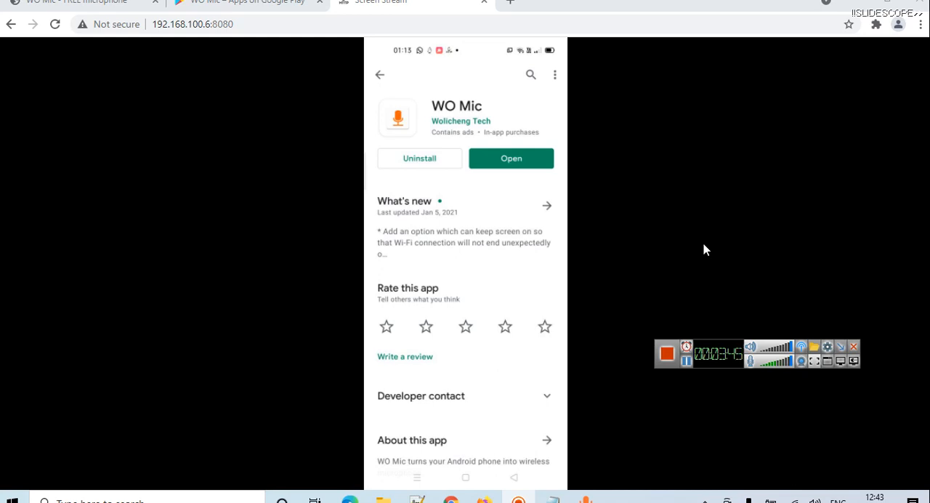
Open the WO Mic app from its Google Play page on the phone.
{"action": "left_click", "coordinate": [510, 158]}
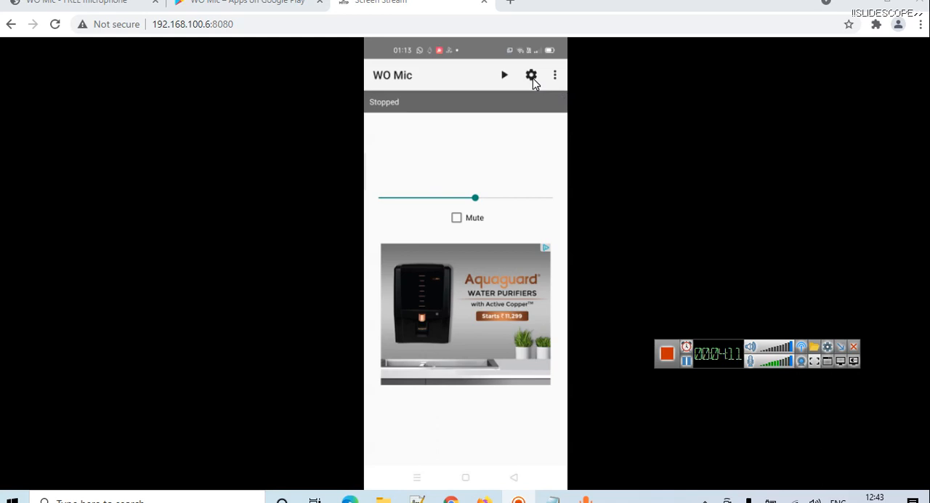
{"action": "left_click", "coordinate": [531, 75]}
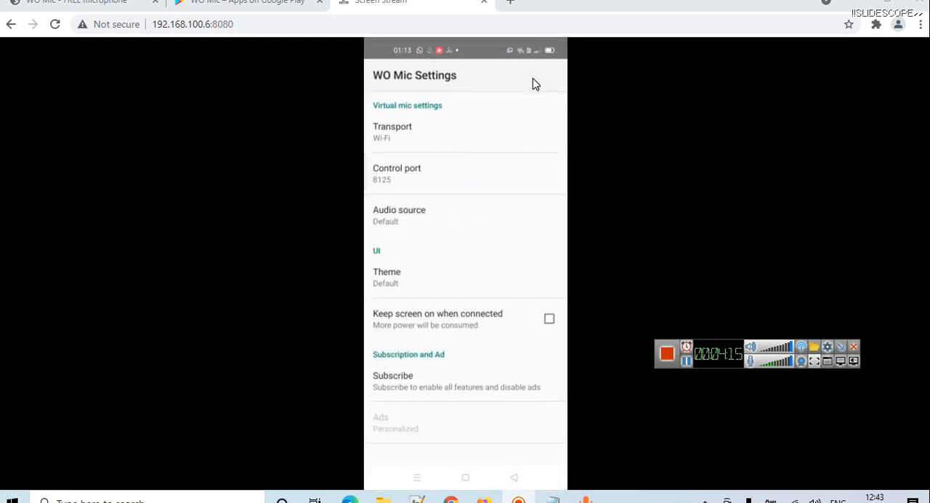
{"action": "left_click", "coordinate": [392, 131]}
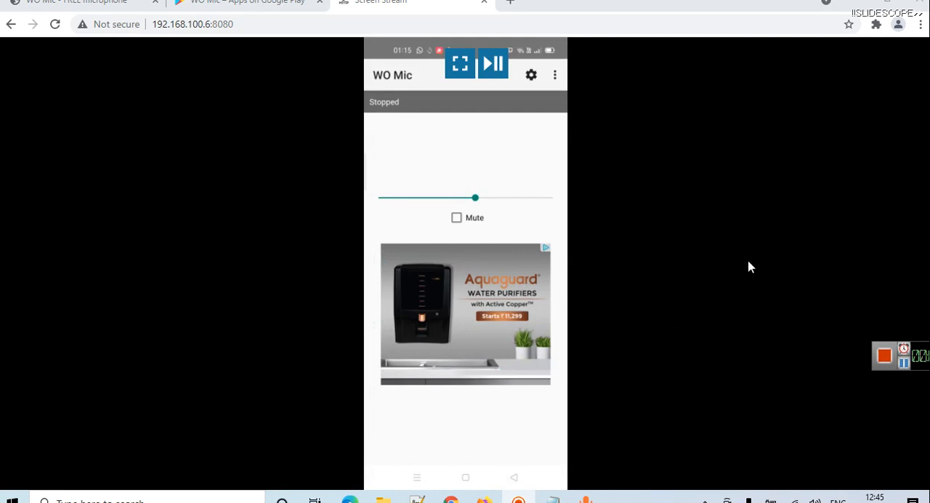
Start the WO Mic server on the phone to await Wi-Fi at 192.168.100.6.
{"action": "left_click", "coordinate": [493, 64]}
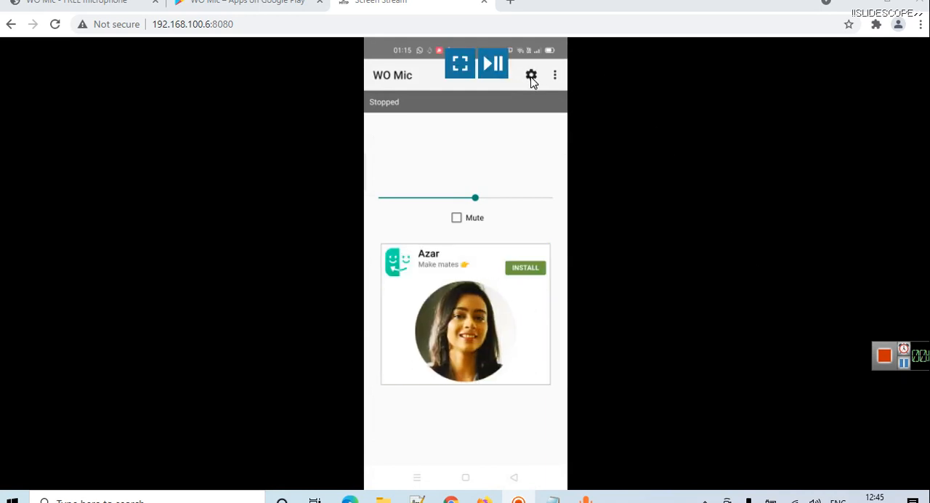
{"action": "mouse_move", "coordinate": [632, 100]}
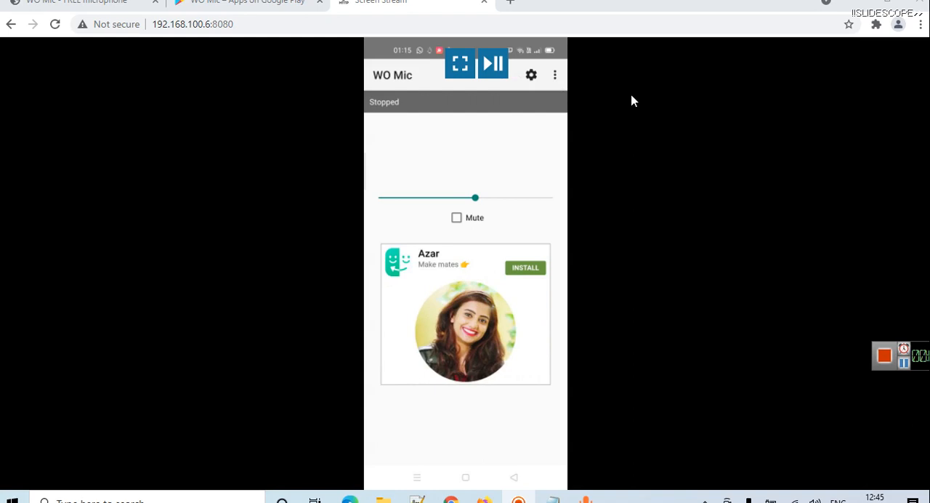
{"action": "left_click", "coordinate": [492, 64]}
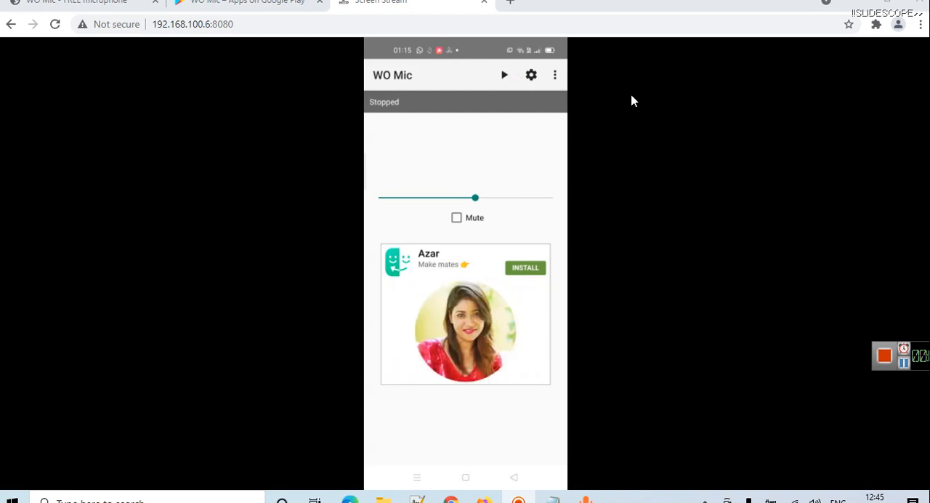
{"action": "left_click", "coordinate": [504, 74]}
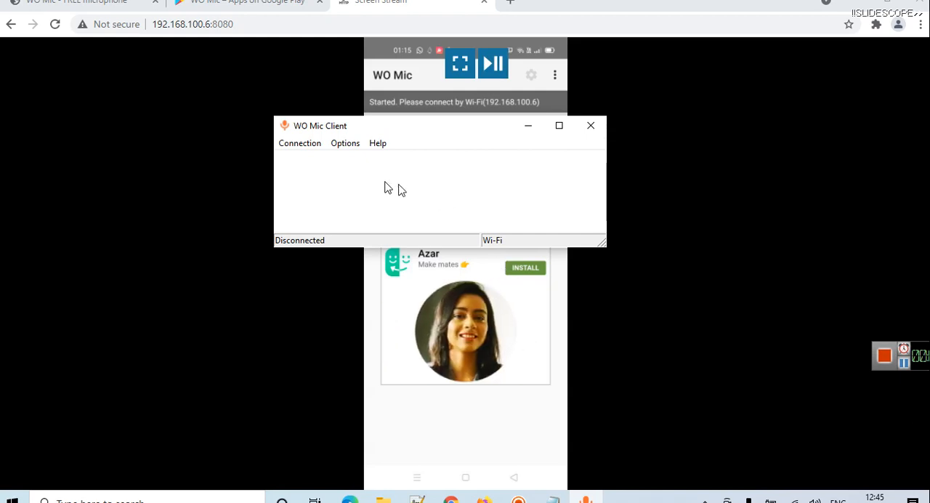
Connect WO Mic Client over Wi-Fi to the phone IP 192.168.100.6.
{"action": "left_click", "coordinate": [299, 142]}
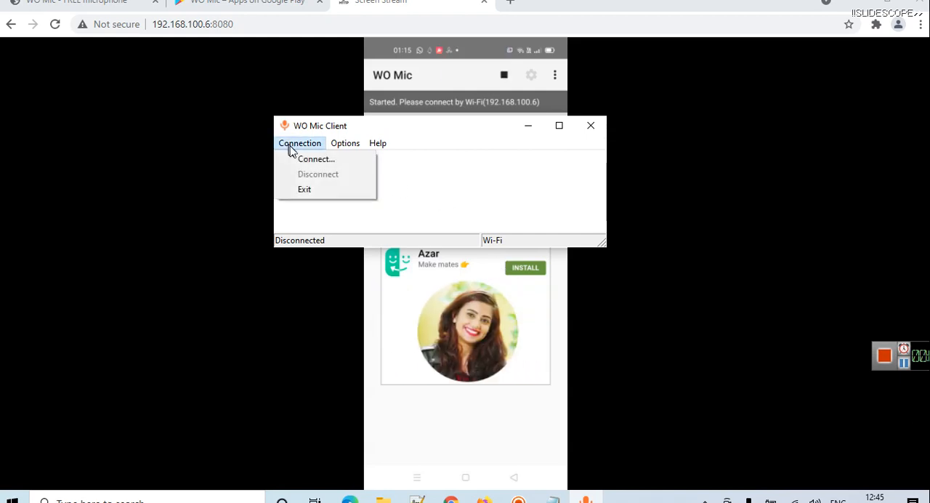
{"action": "left_click", "coordinate": [316, 158]}
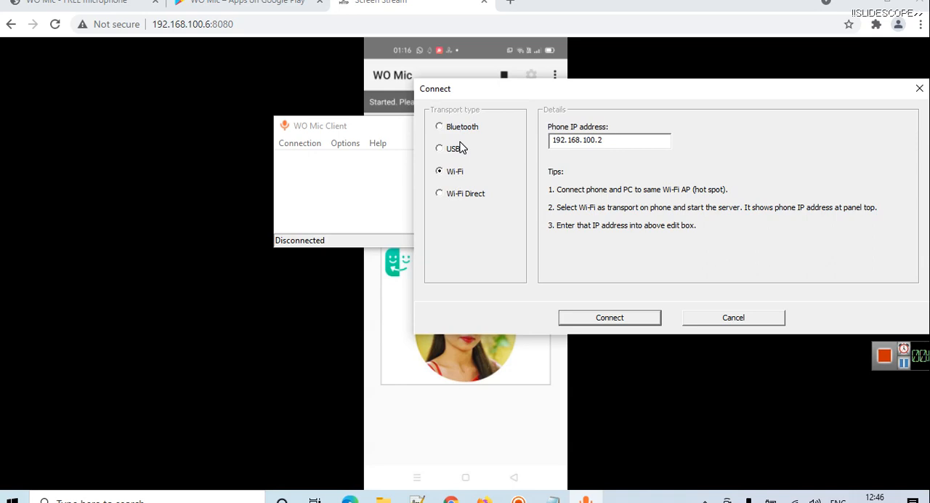
{"action": "mouse_move", "coordinate": [514, 98]}
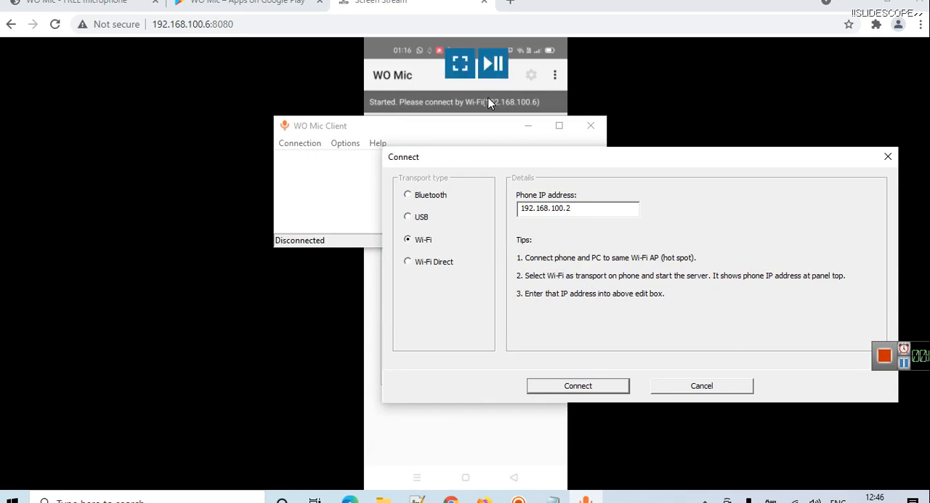
{"action": "mouse_move", "coordinate": [518, 110]}
{"action": "type", "text": "6"}
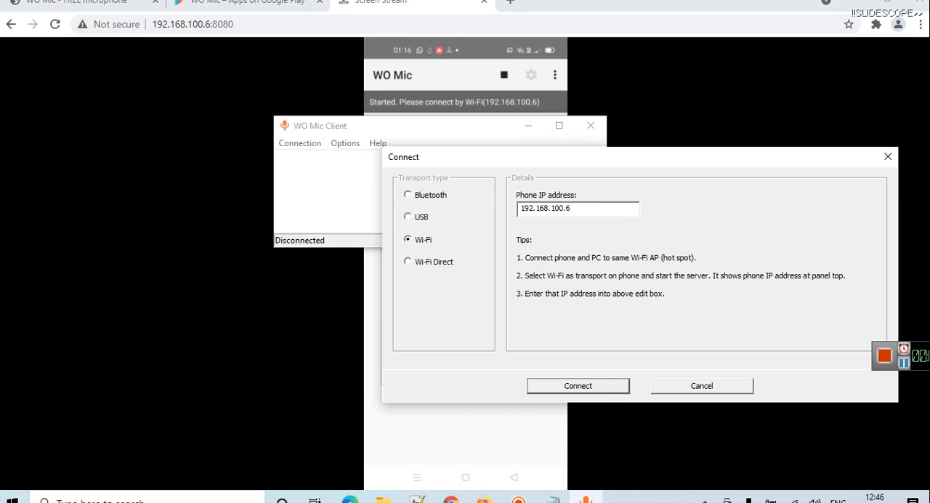
{"action": "left_click", "coordinate": [577, 208]}
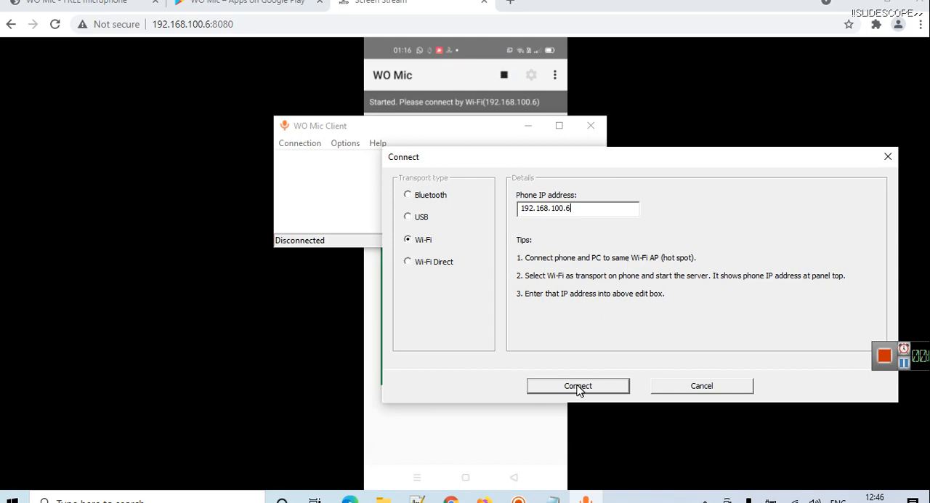
{"action": "left_click", "coordinate": [577, 385]}
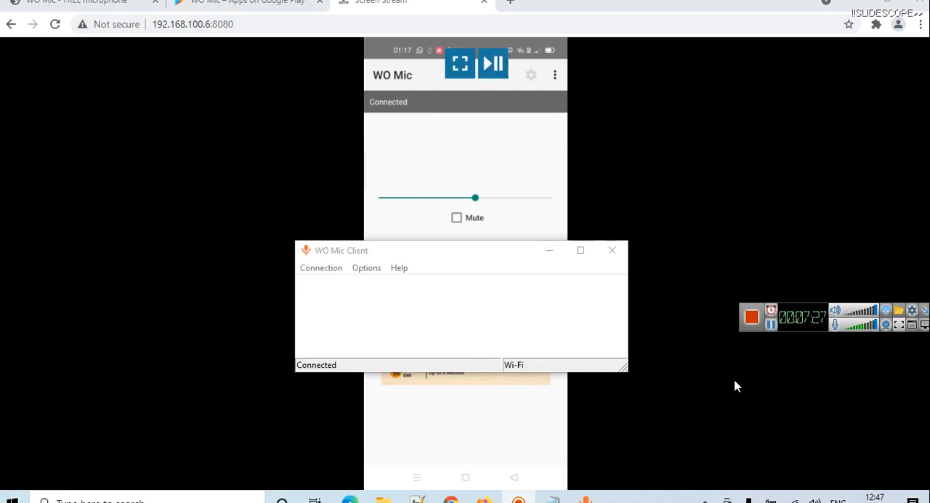
{"action": "mouse_move", "coordinate": [782, 336]}
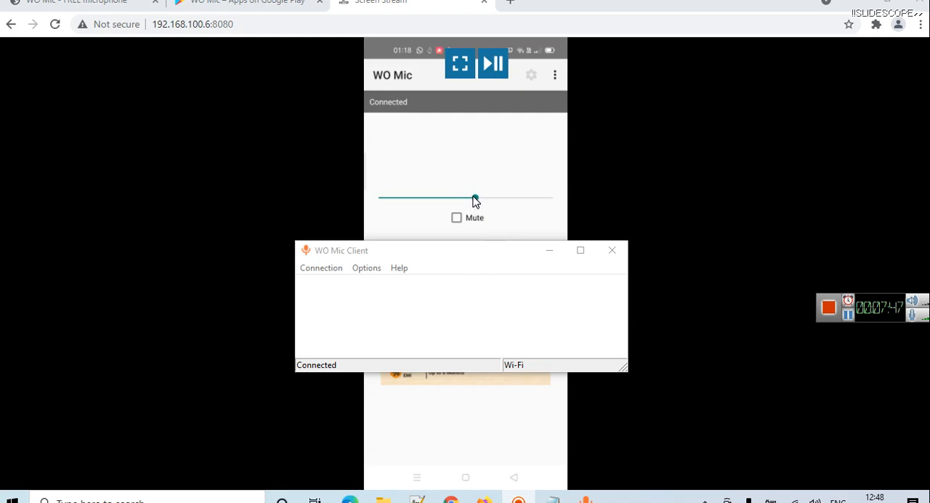
Mute and then unmute the phone microphone in the WO Mic app.
{"action": "left_click", "coordinate": [456, 217]}
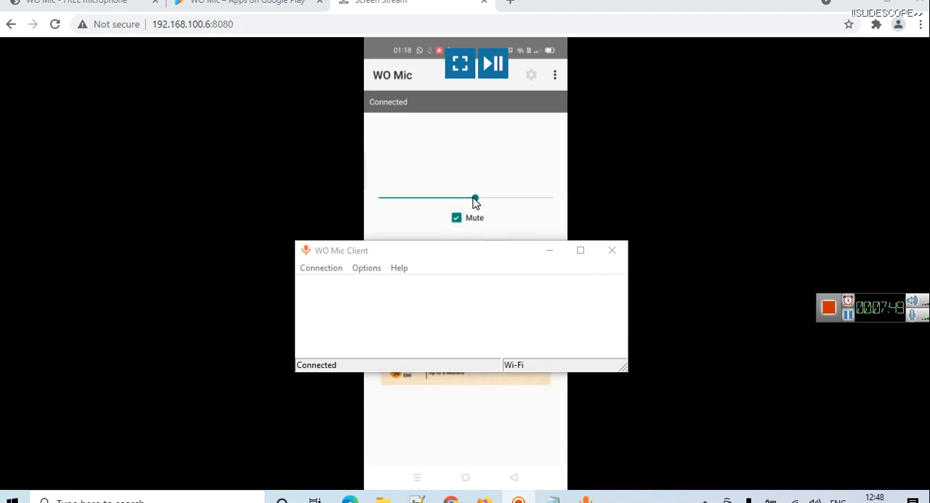
{"action": "left_click", "coordinate": [456, 217]}
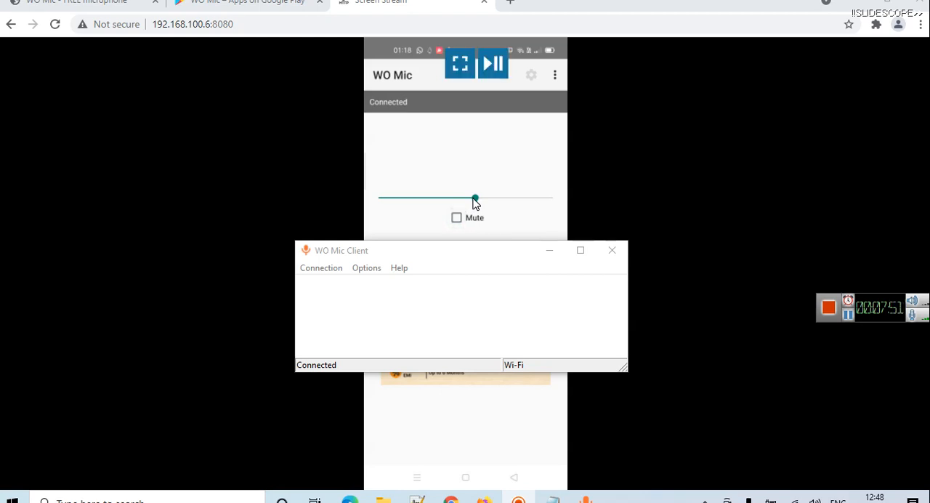